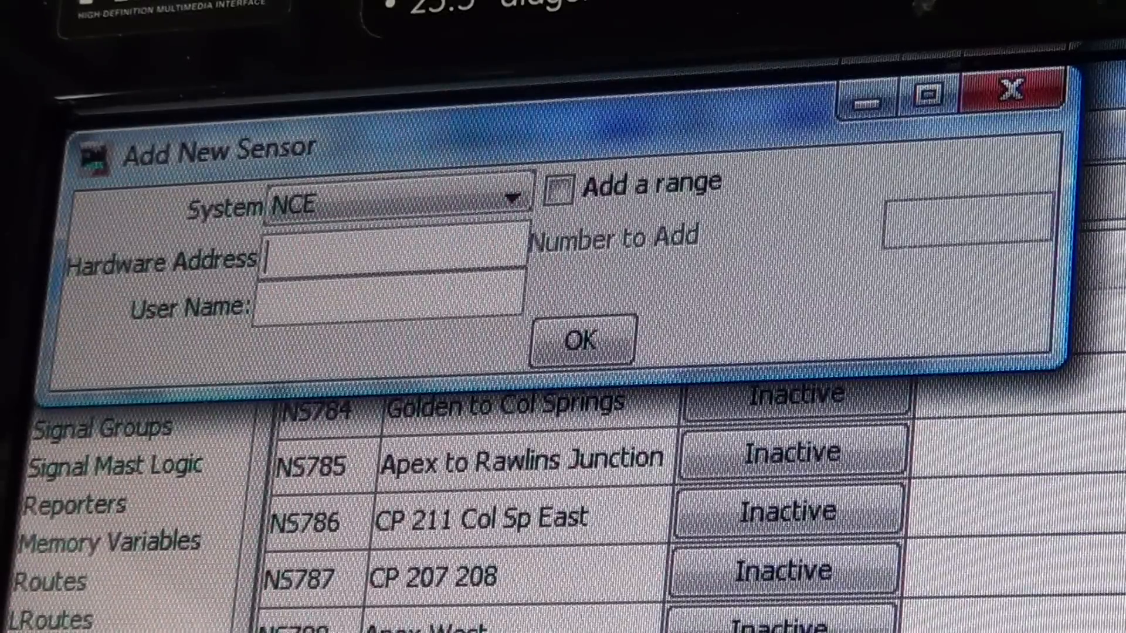
Step: Fill the new NCE sensor with hardware address 784 and user name 'Golden to Col Springs'
text(784)
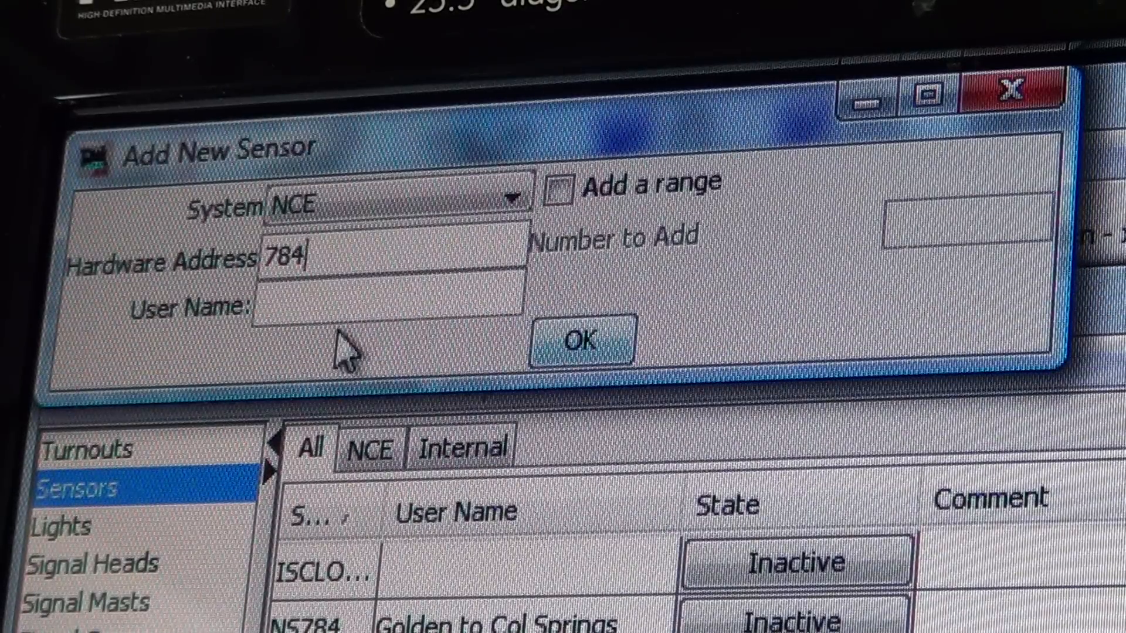
text(G)
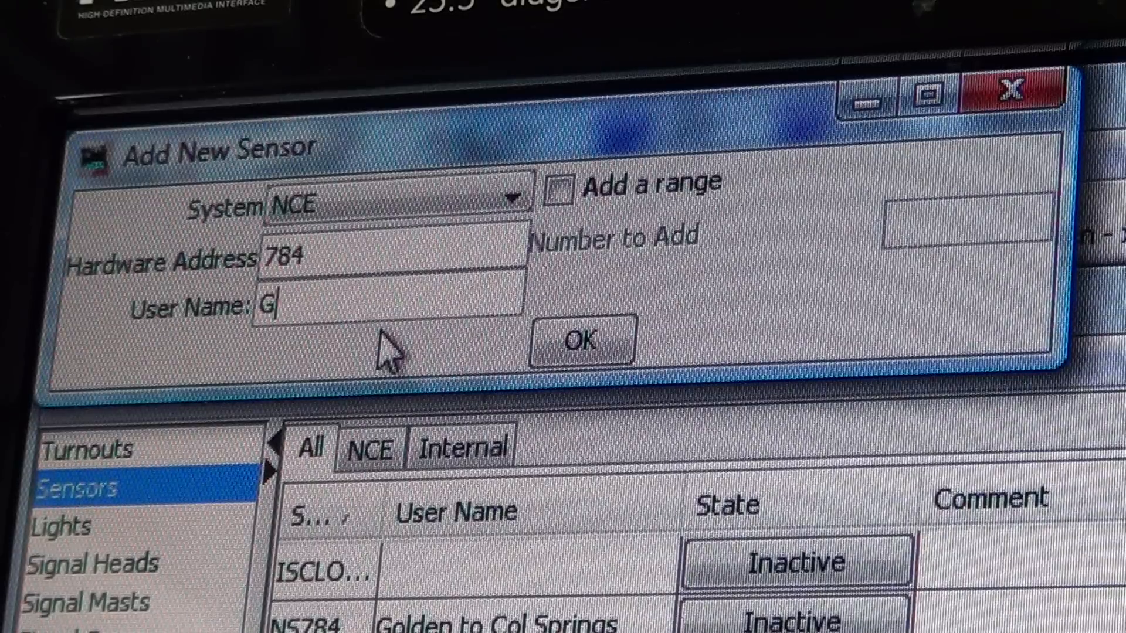
text(olden t)
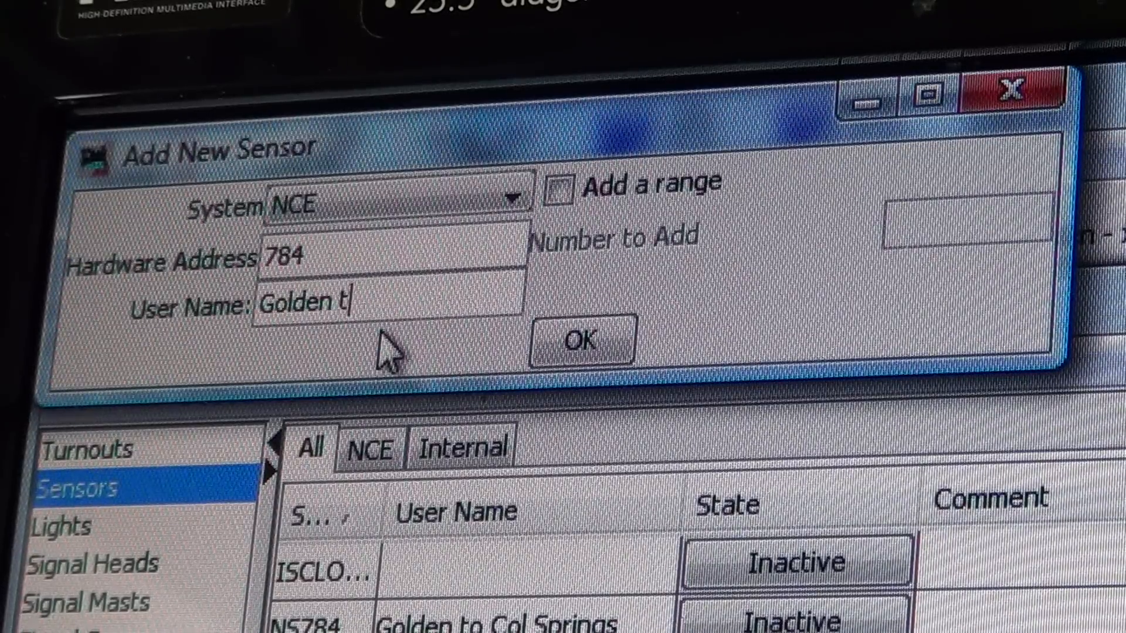
text(o Col)
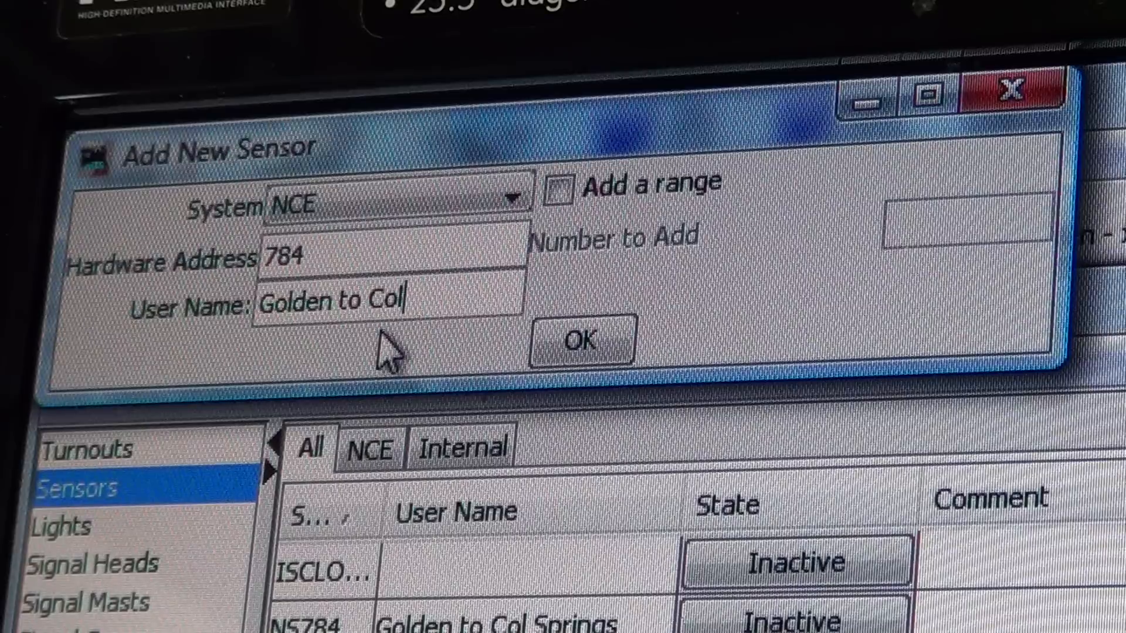
text(Springs)
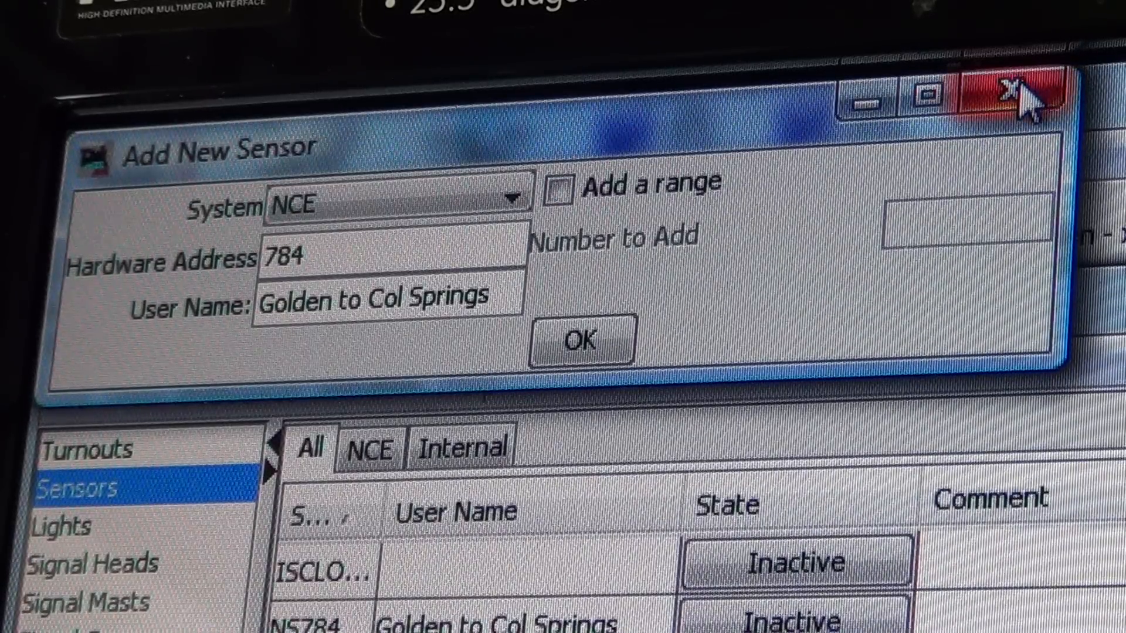
Step: Dismiss the sensor form to return to the turnout table
click(1009, 95)
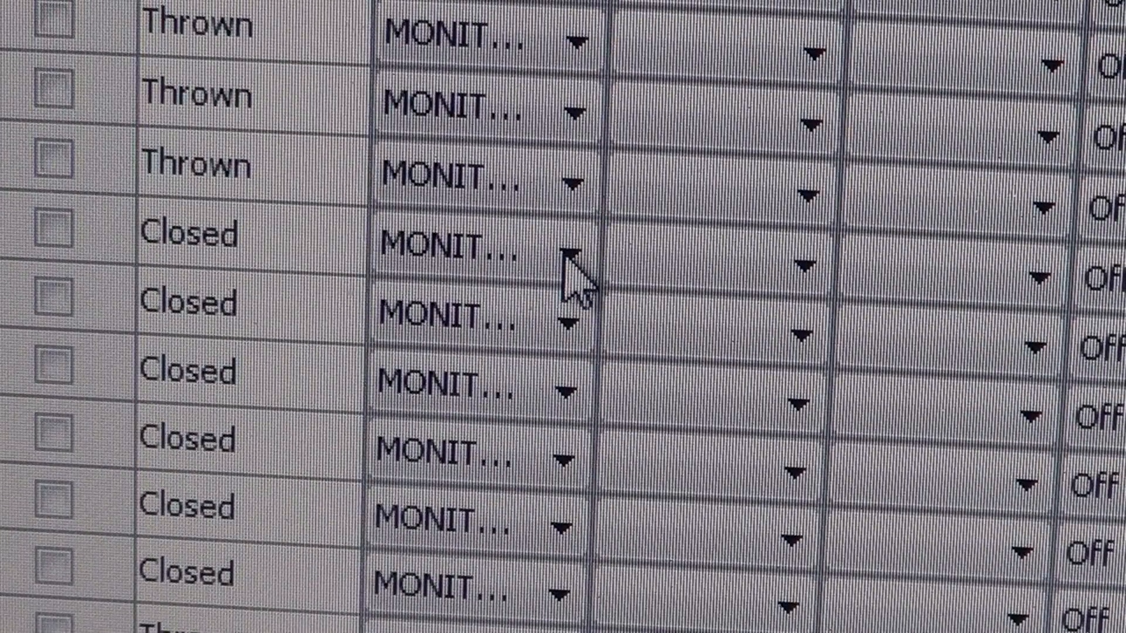
click(572, 251)
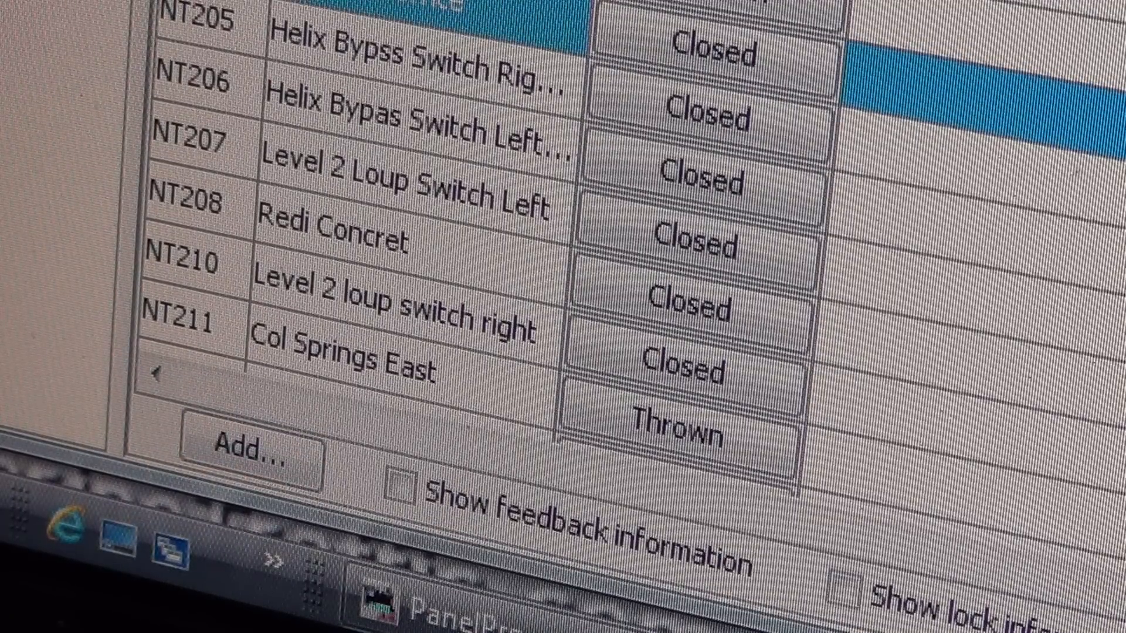
Step: Start a new NCE turnout at address 100 and begin its user name 'Dem'
click(250, 441)
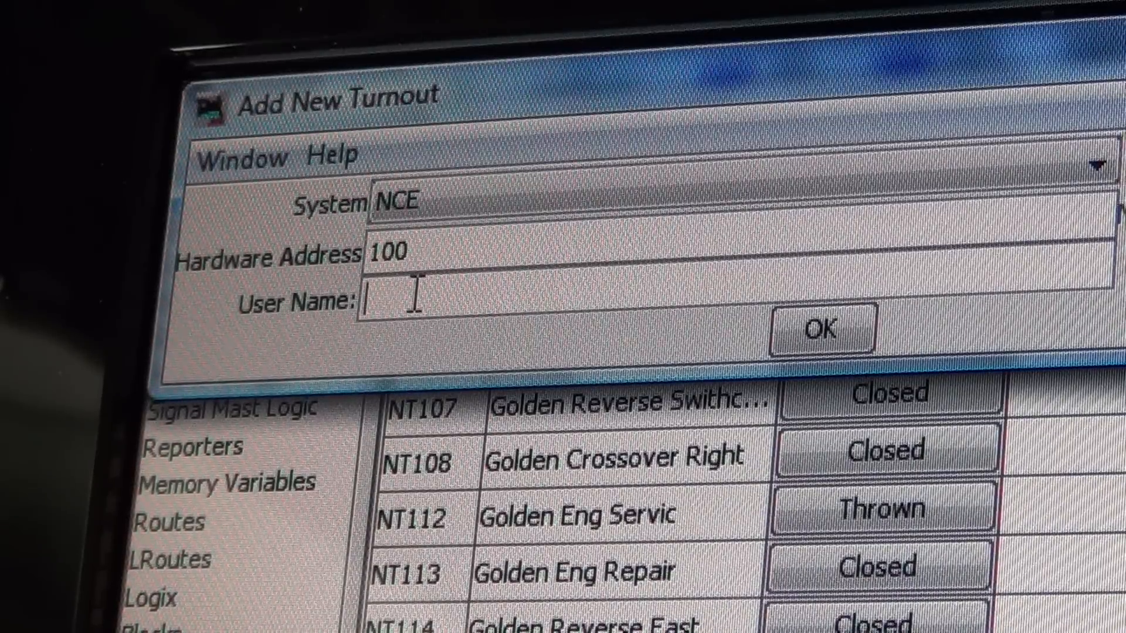
text(Dem)
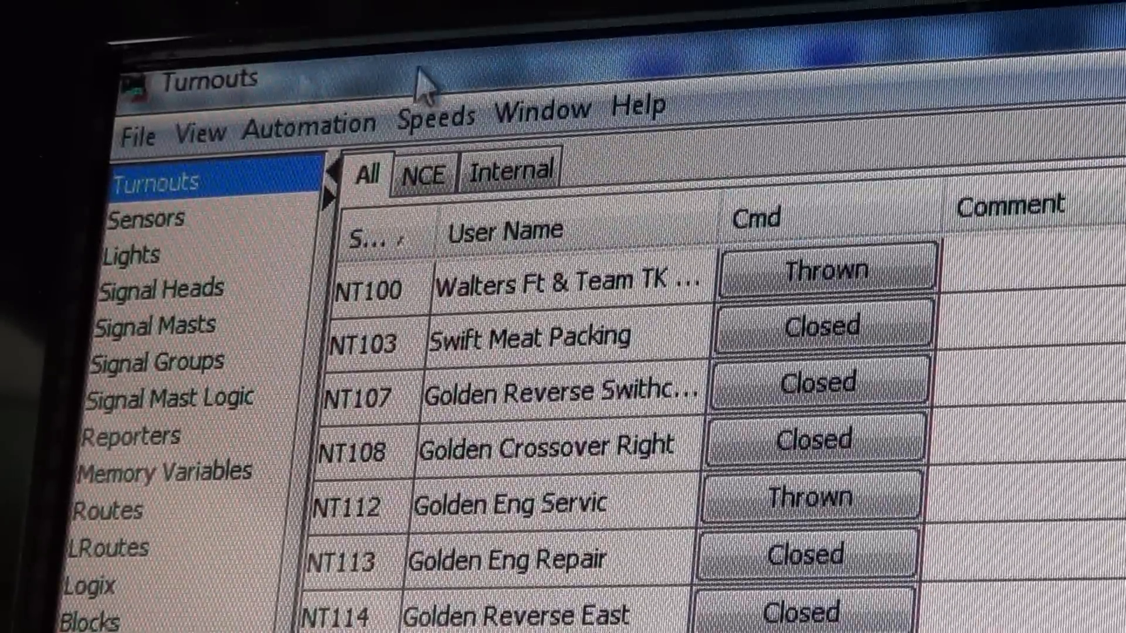
Step: Toggle turnout NT100 between Closed and Thrown in the turnout table
click(827, 271)
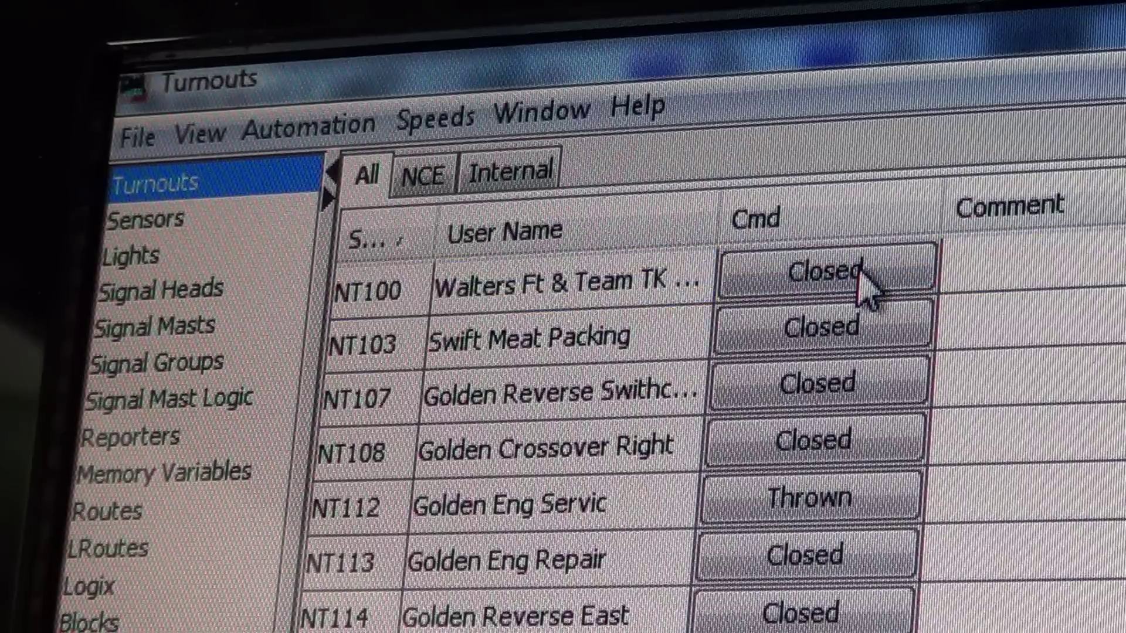
click(825, 274)
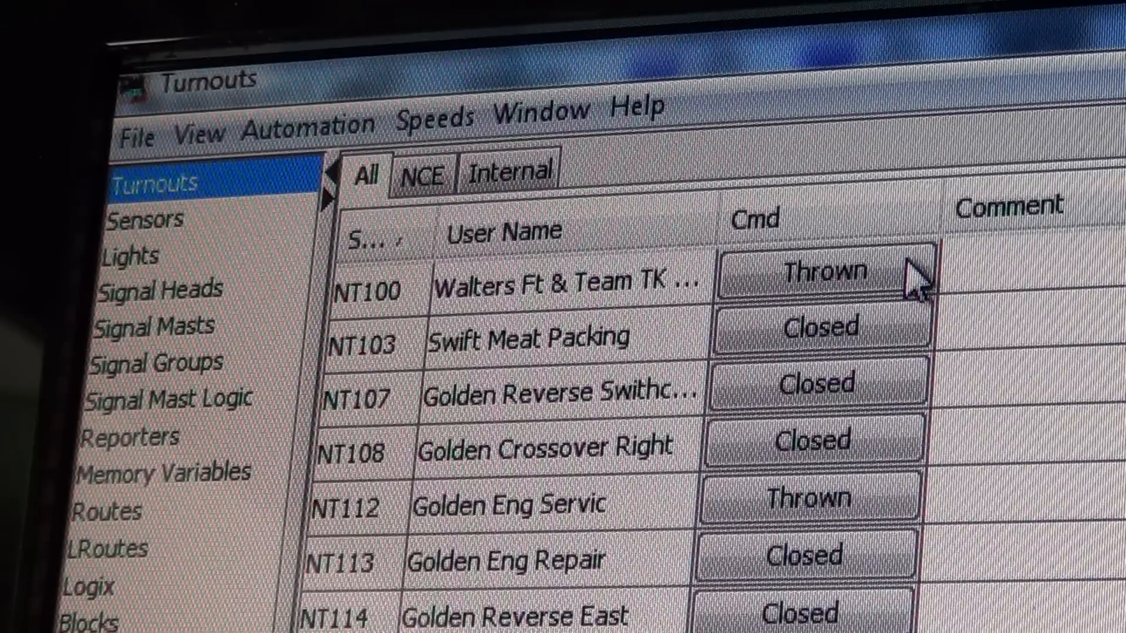
mouse_move(1028, 284)
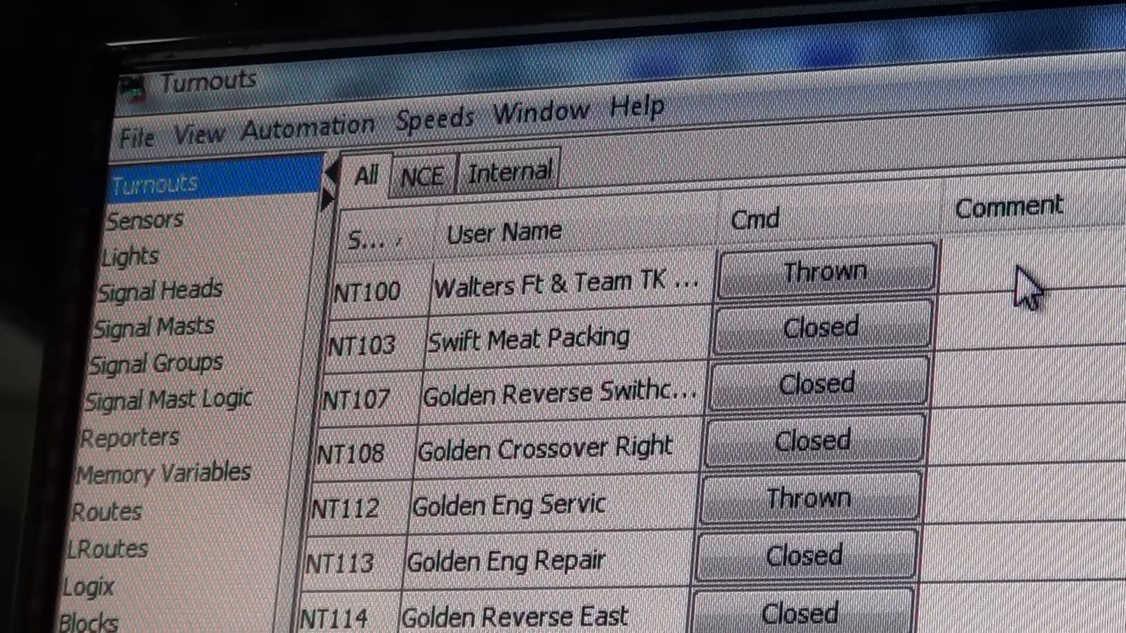
mouse_move(958, 280)
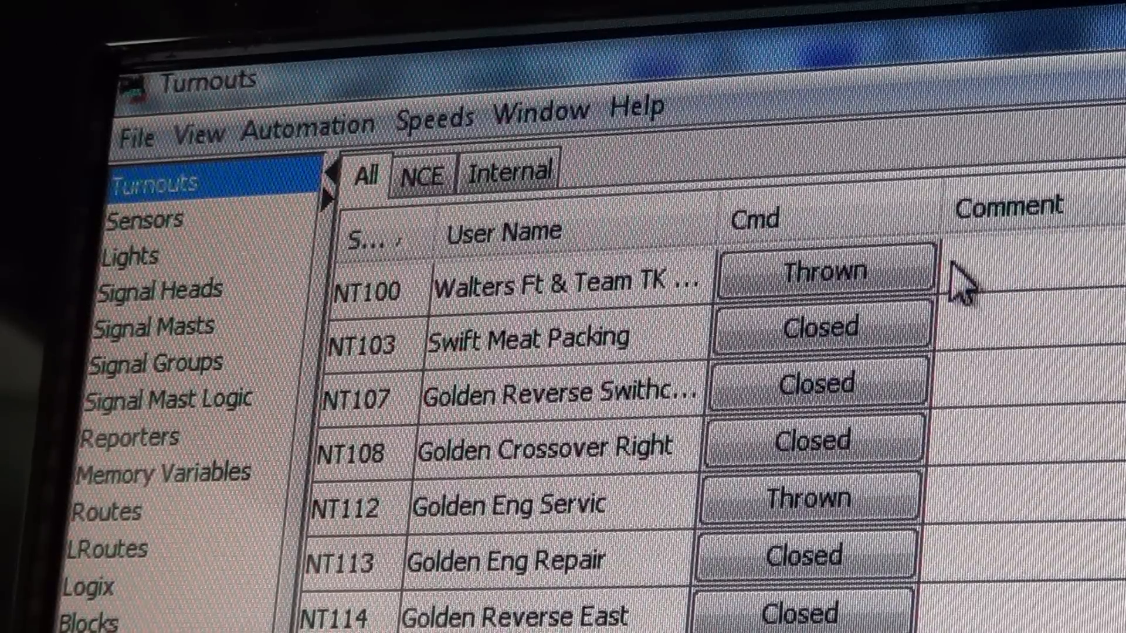
click(823, 274)
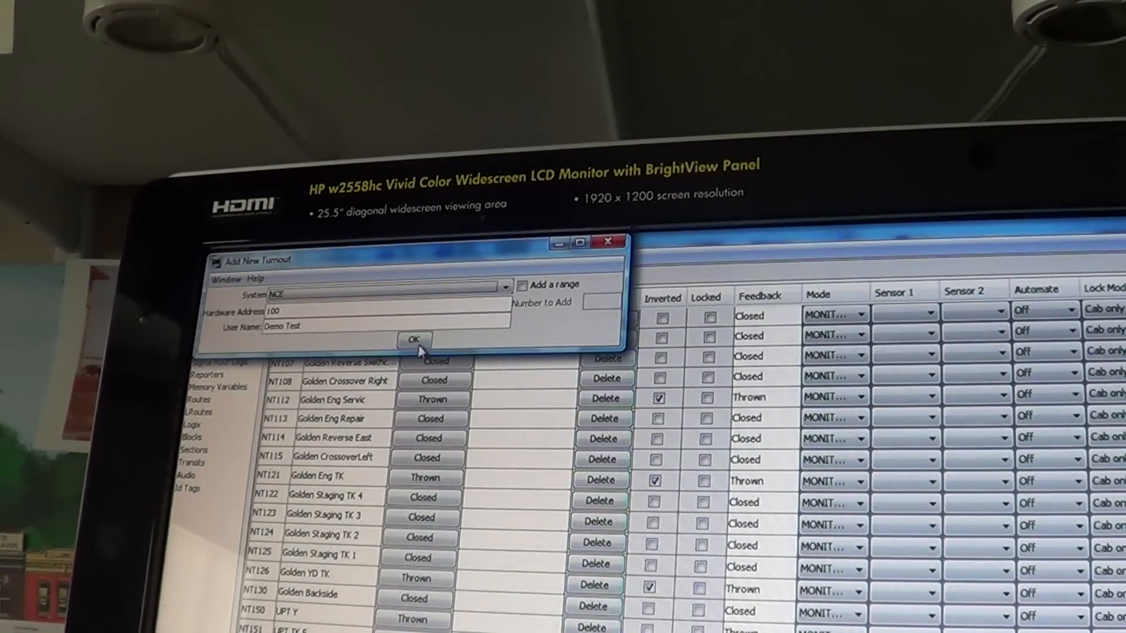
Step: Confirm adding the NCE turnout 100 named Demo Test
click(415, 339)
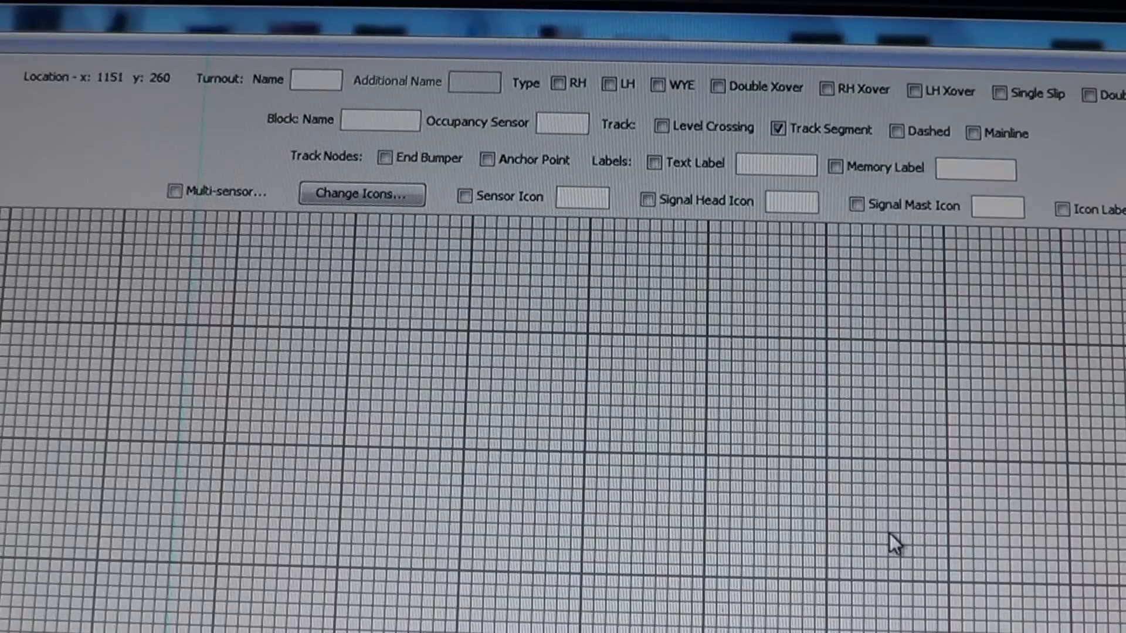
mouse_move(619, 323)
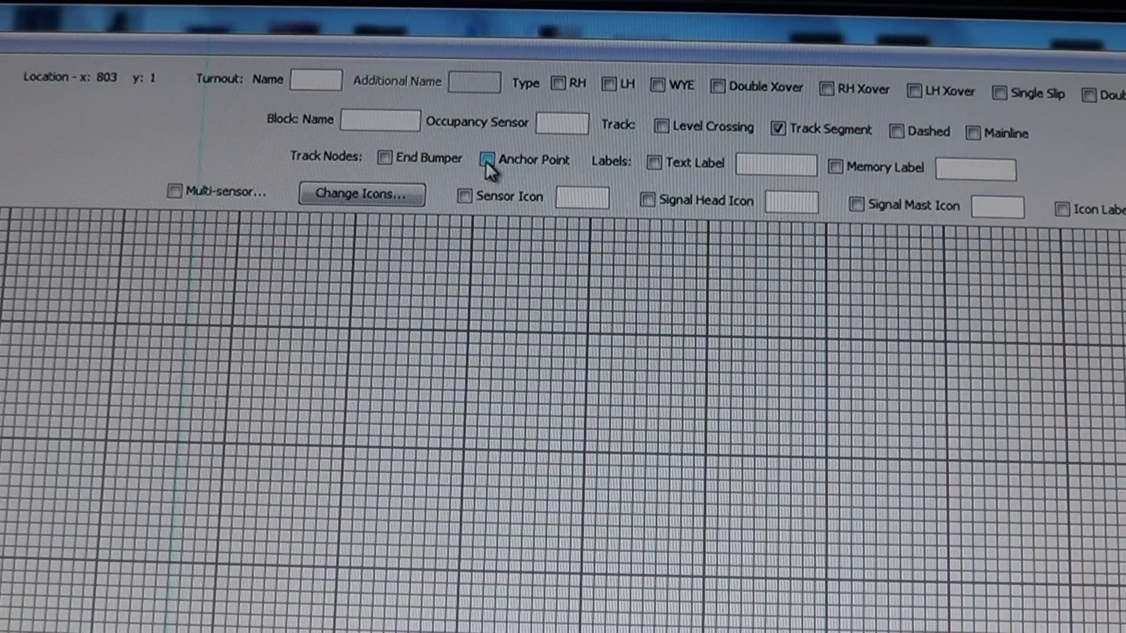
Step: Select Anchor Point as the next item to place on the layout grid
click(488, 160)
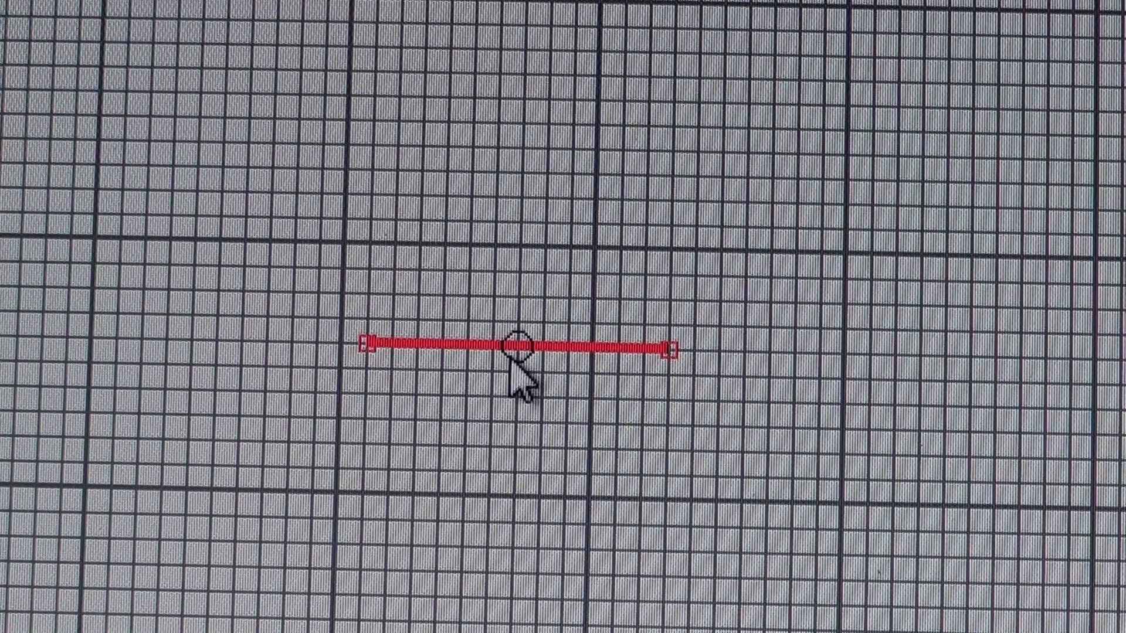
Step: Bring up the red track segment's context menu with style, mainline and block entries
right_click(516, 348)
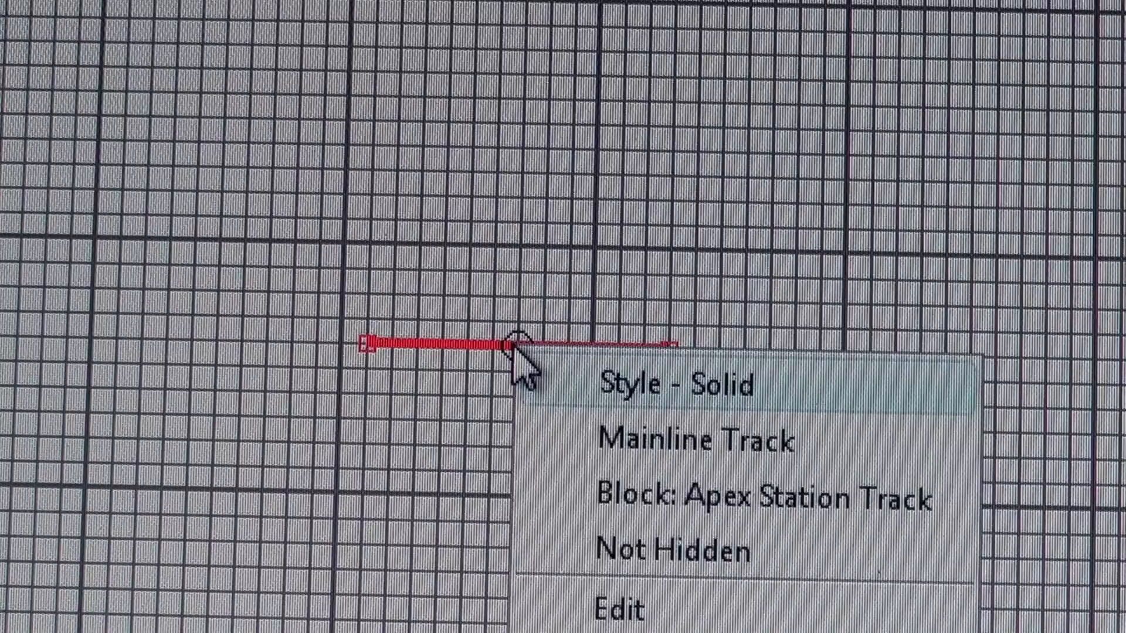
mouse_move(576, 486)
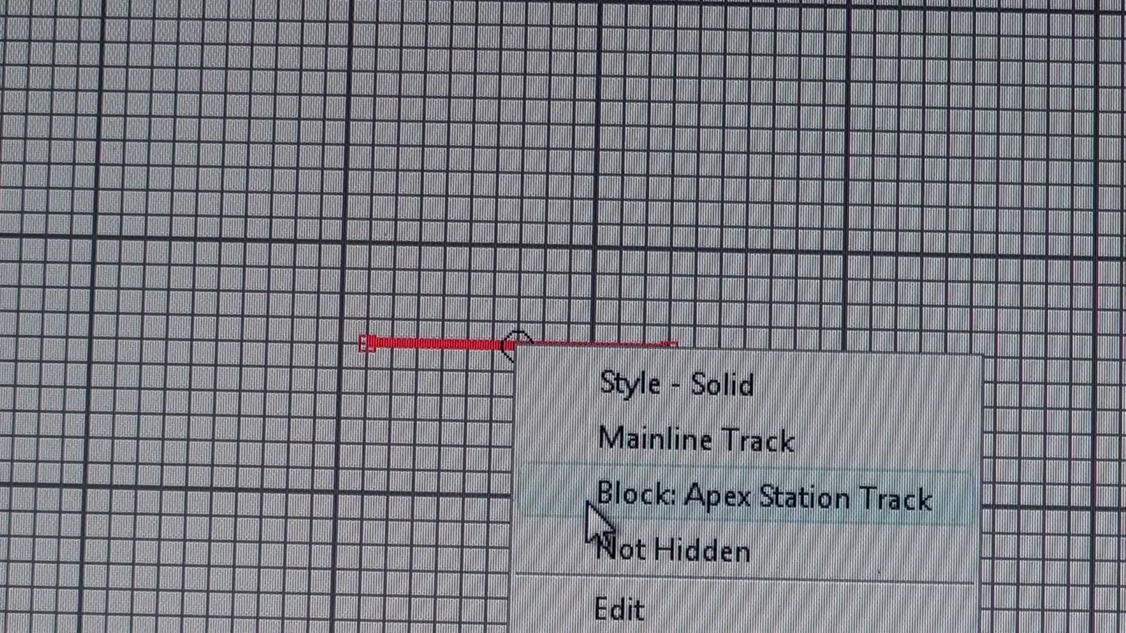
mouse_move(688, 628)
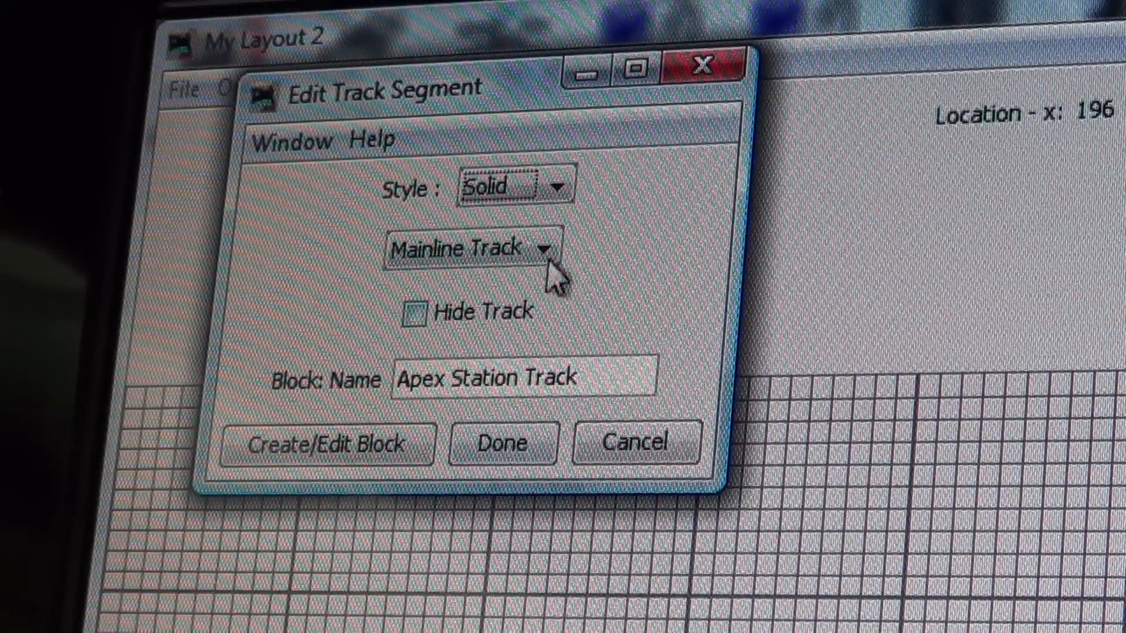
mouse_move(562, 233)
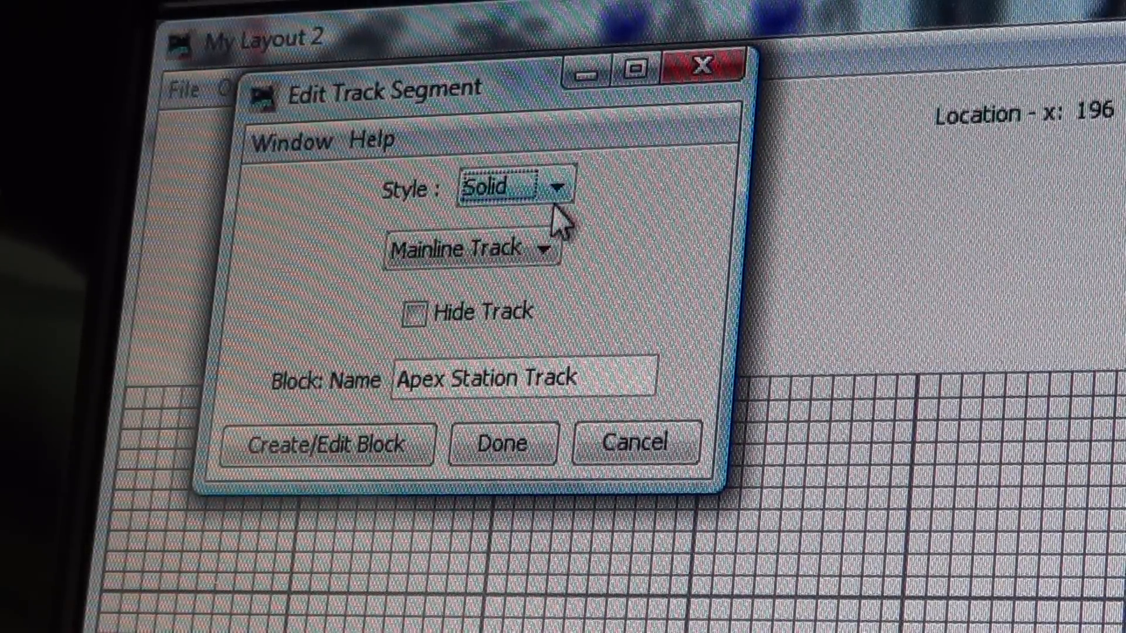
mouse_move(553, 310)
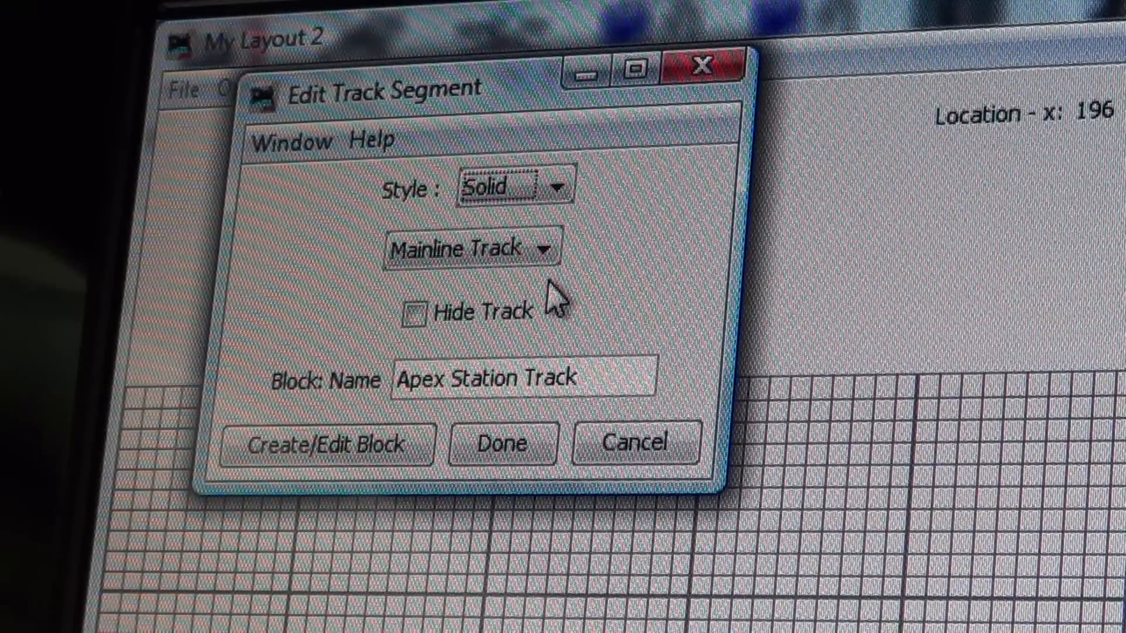
mouse_move(545, 289)
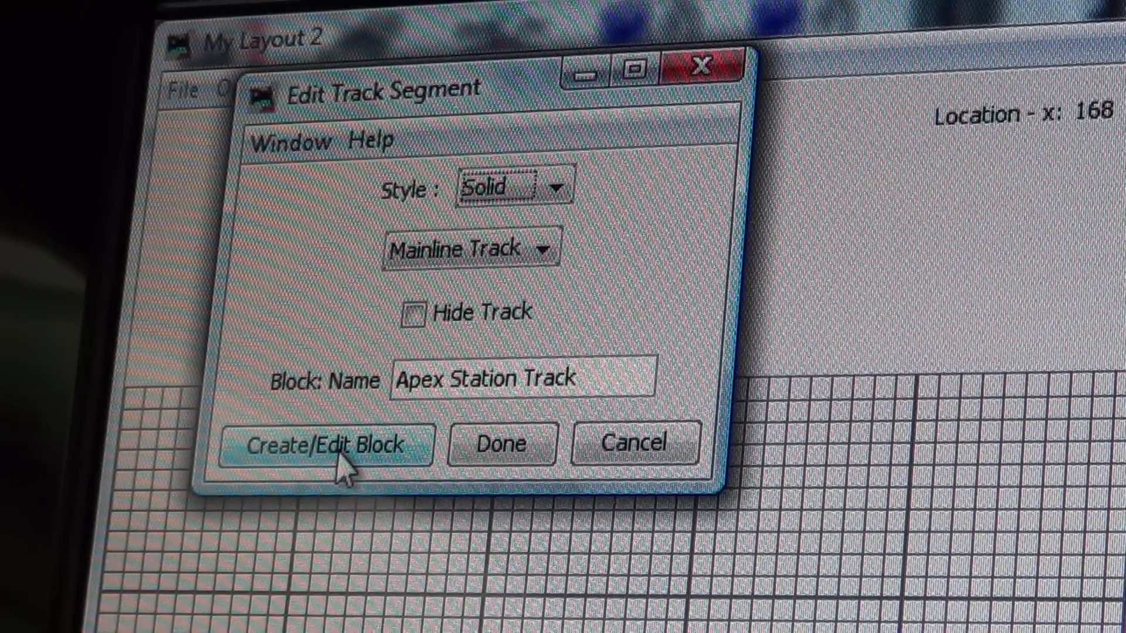
Step: Review the Apex Station Track block settings and confirm the segment as solid mainline track
click(333, 443)
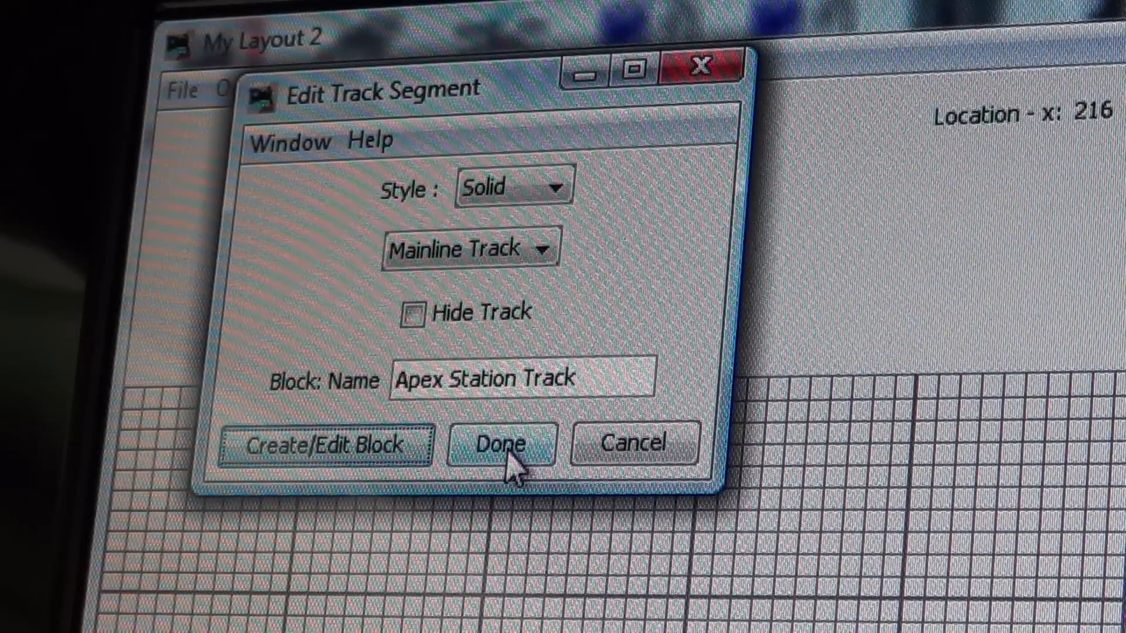
click(503, 446)
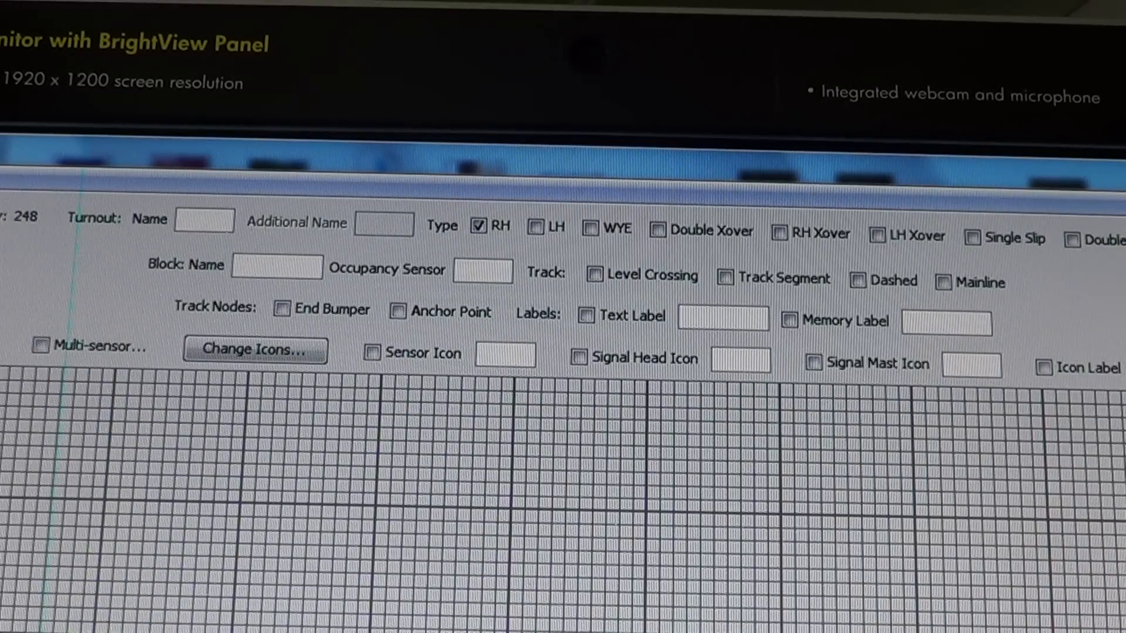
Step: Name the left-hand turnout 'Acme' and mark it as mainline before placing it
text(Acme)
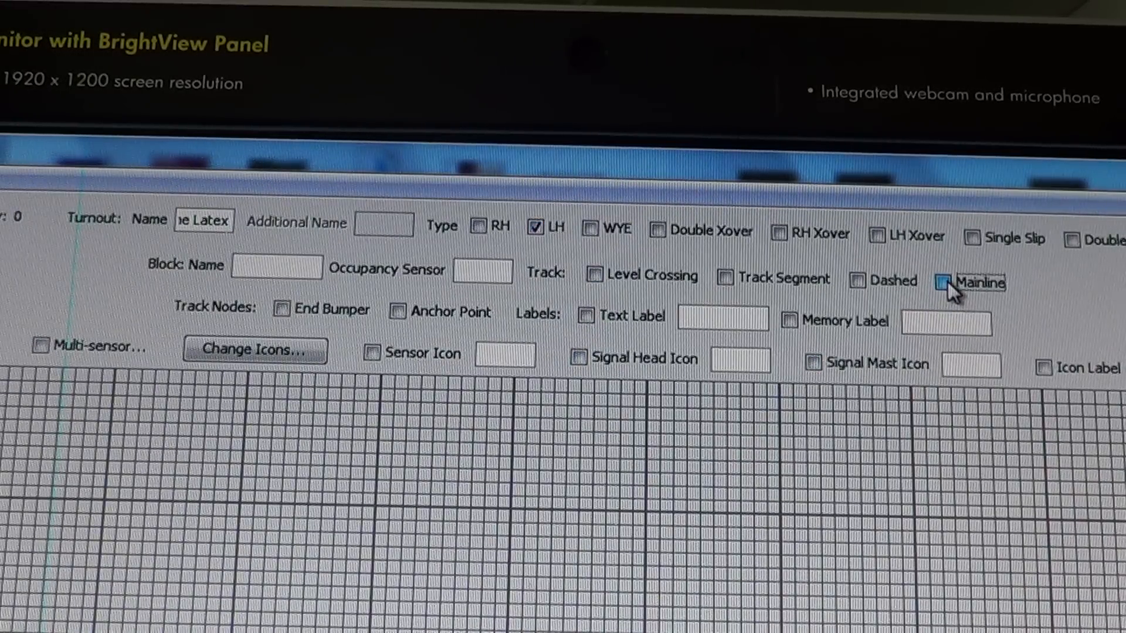
click(944, 282)
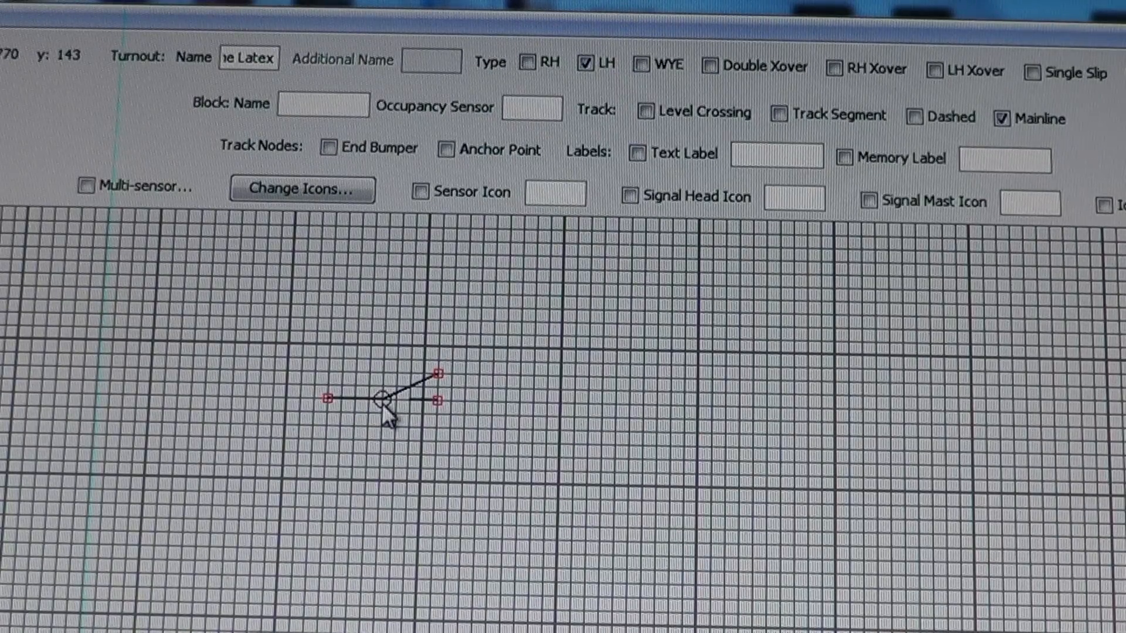
right_click(381, 397)
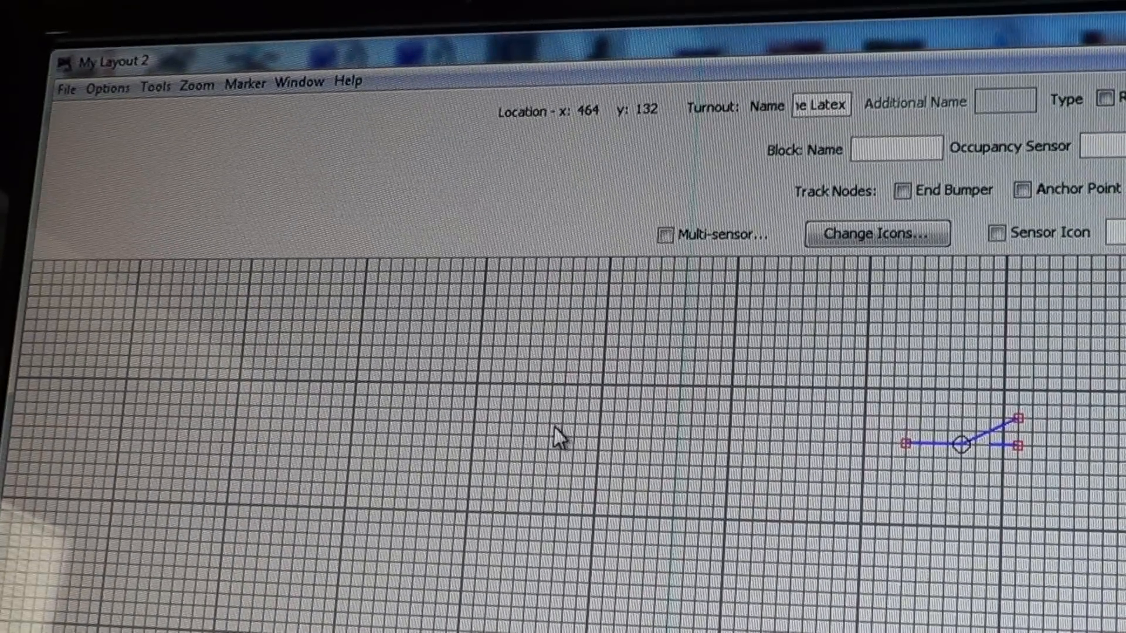
Step: Assign turnout Acme Latex to block CP290 ACME Latex with occupancy sensor NS812 and confirm
right_click(962, 445)
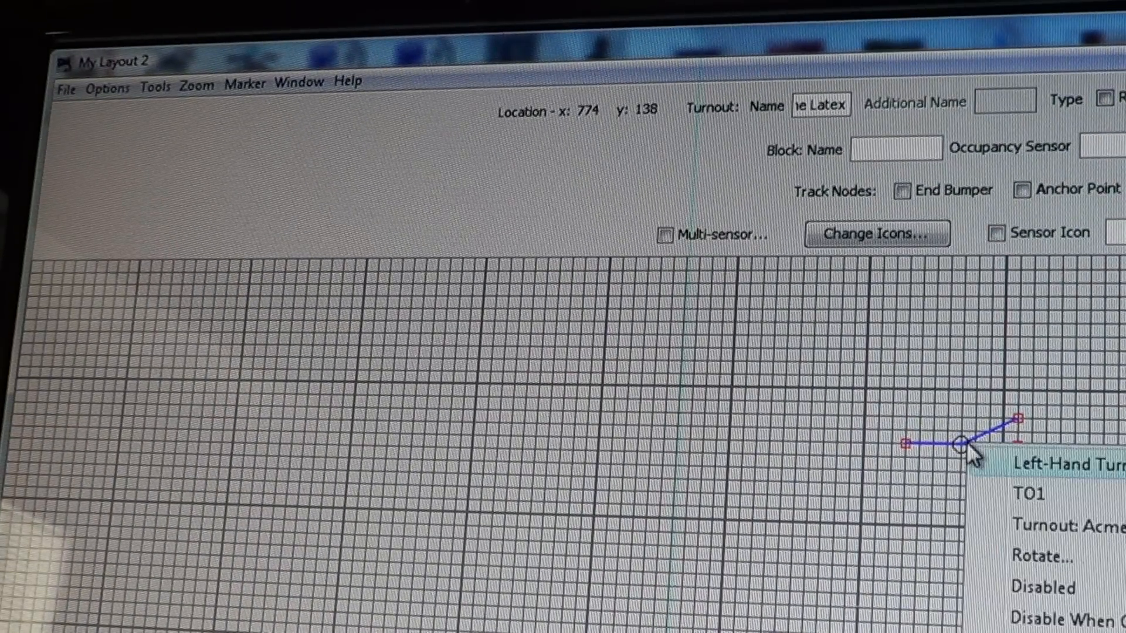
click(1067, 528)
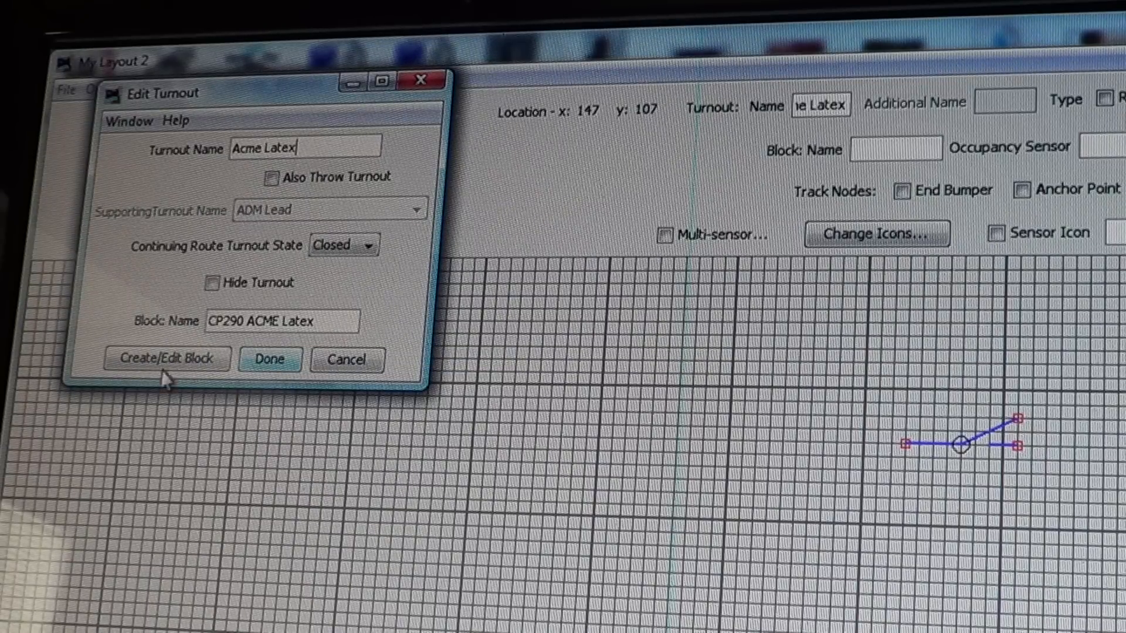
click(167, 359)
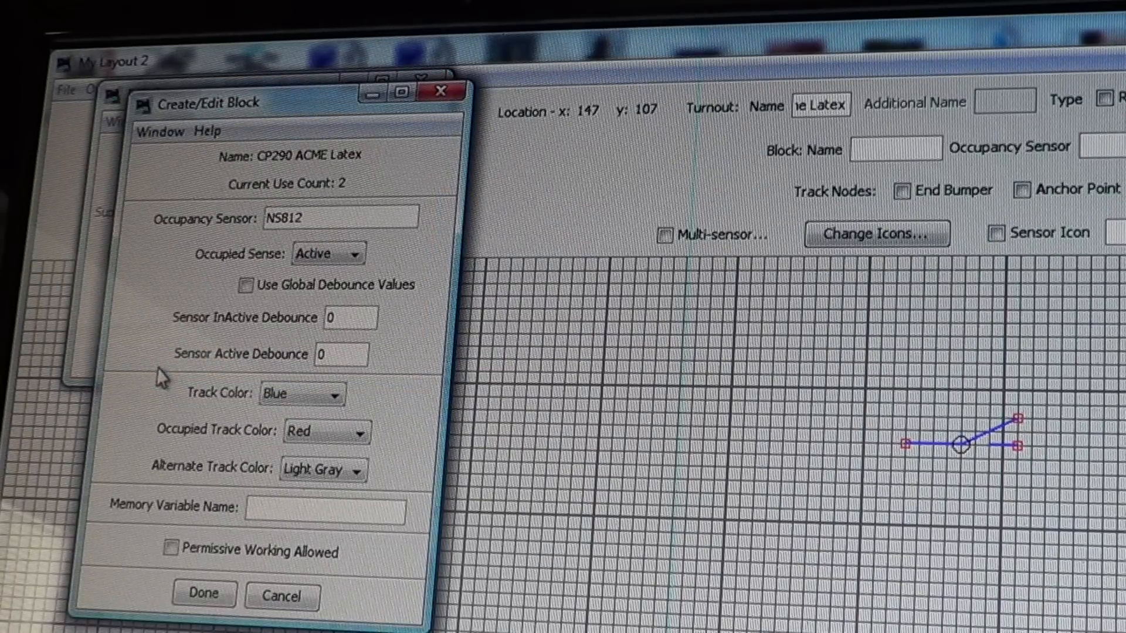
click(311, 218)
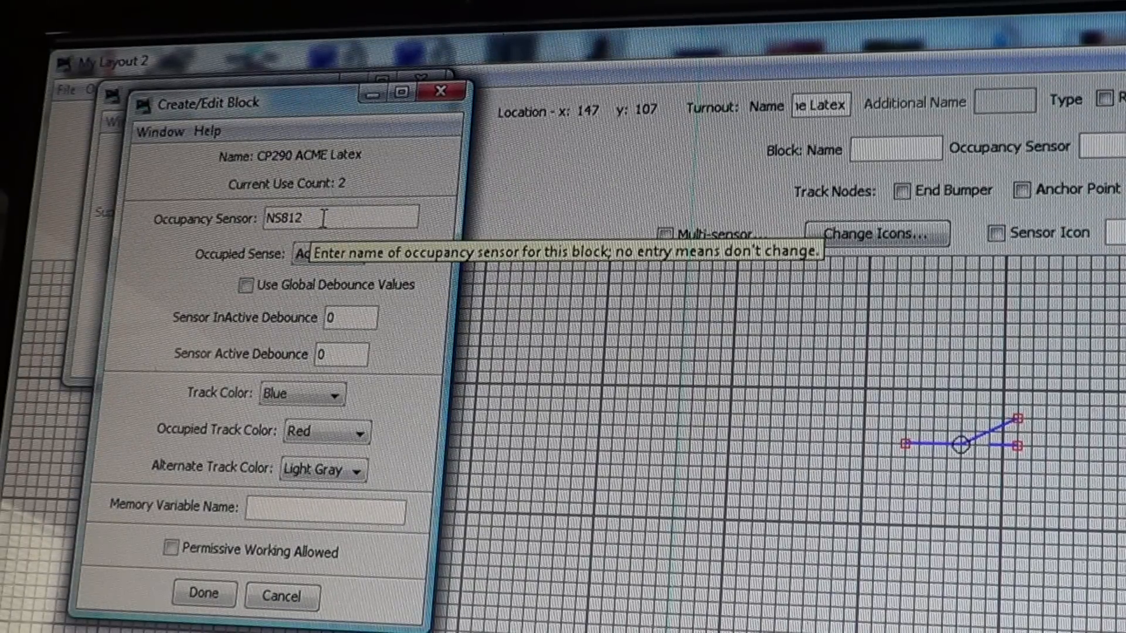
mouse_move(325, 403)
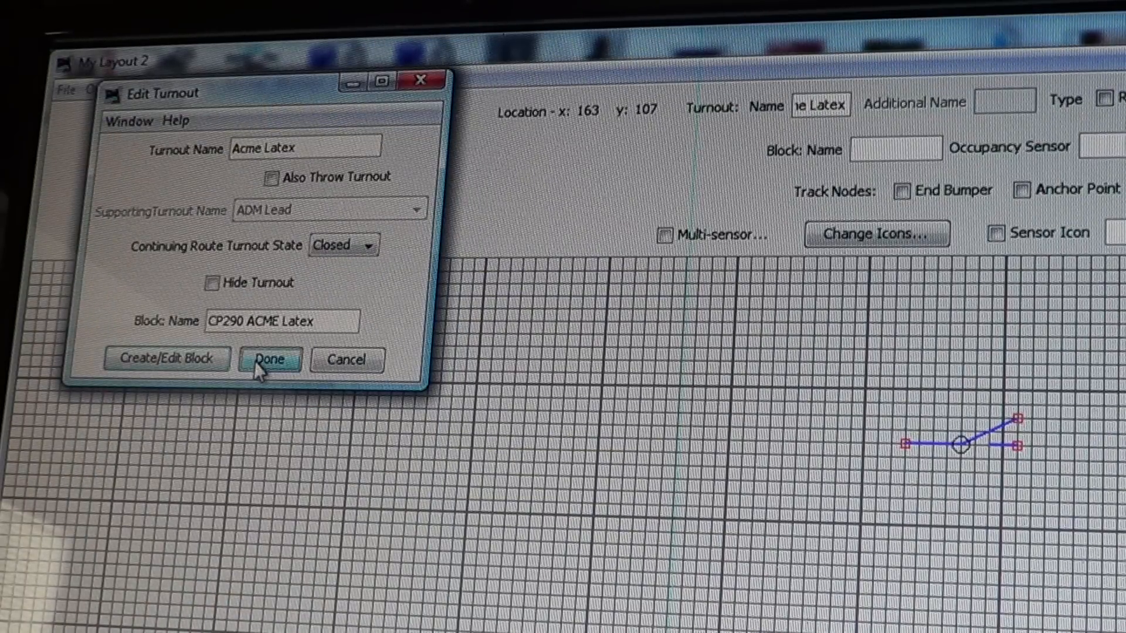
click(268, 359)
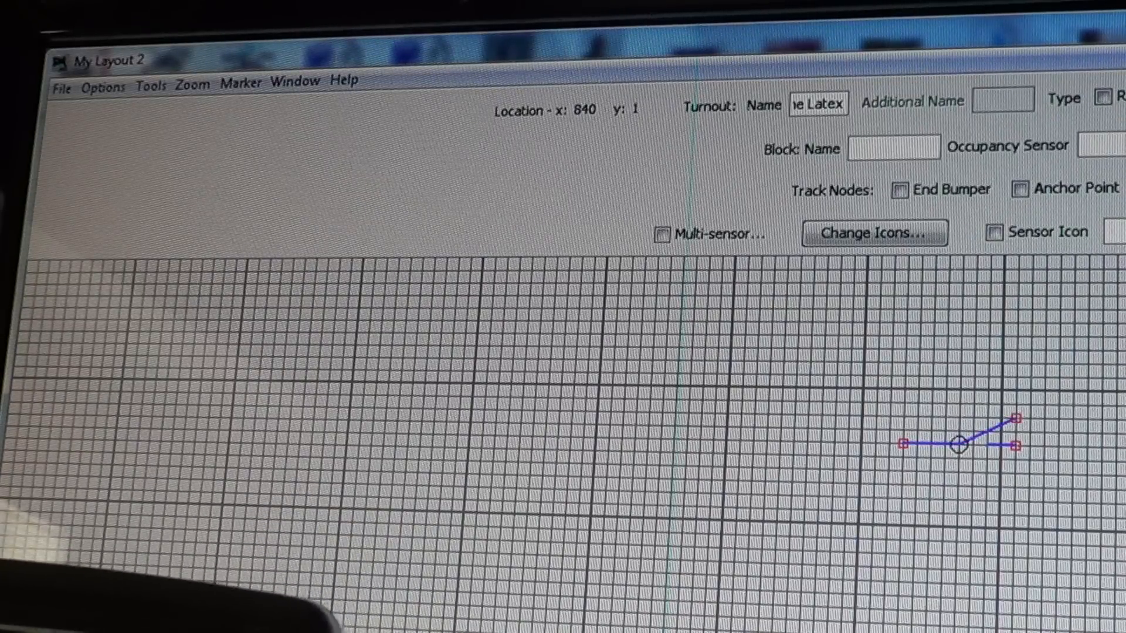
mouse_move(1103, 561)
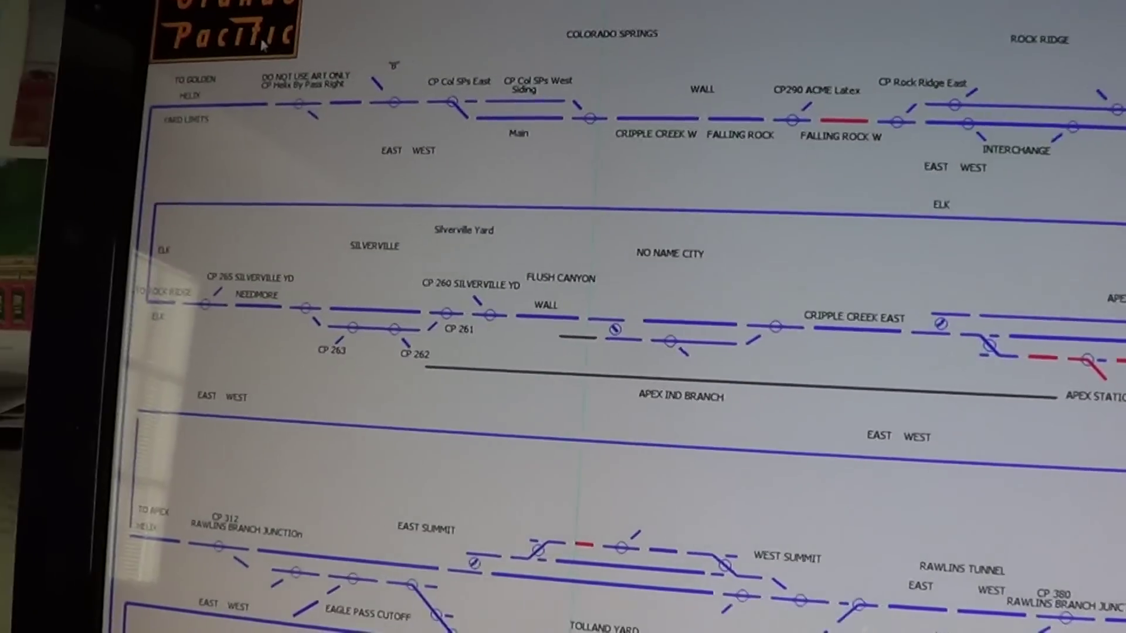
Step: Scroll the full layout panel to bring Apex Station Track, Tolland Yard and Rawlins Branch into view
scroll(down, 3)
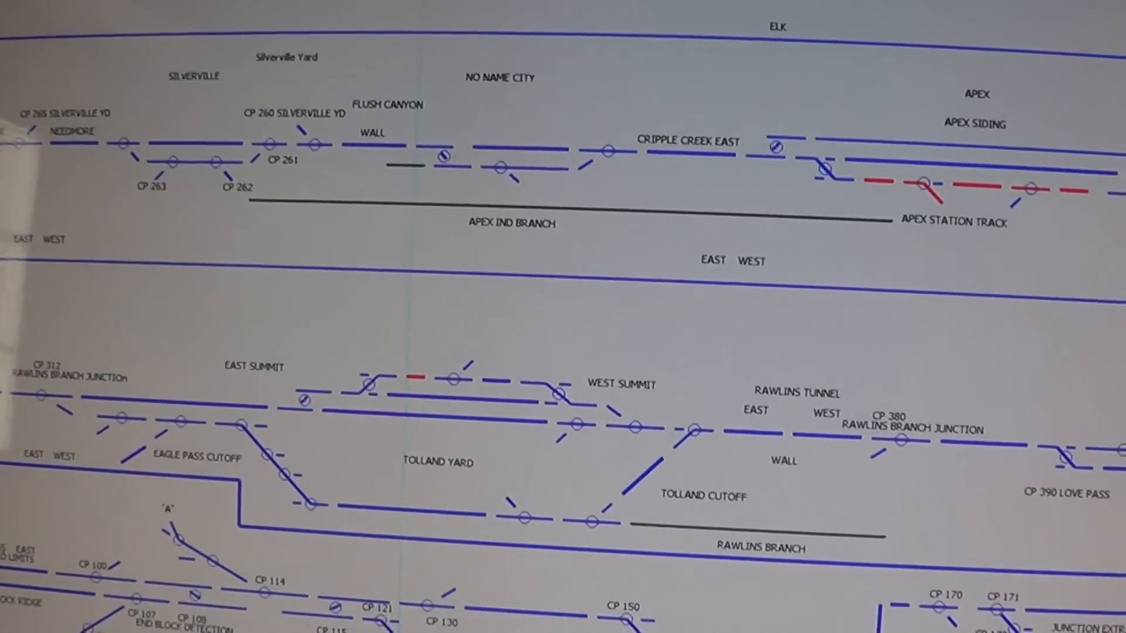